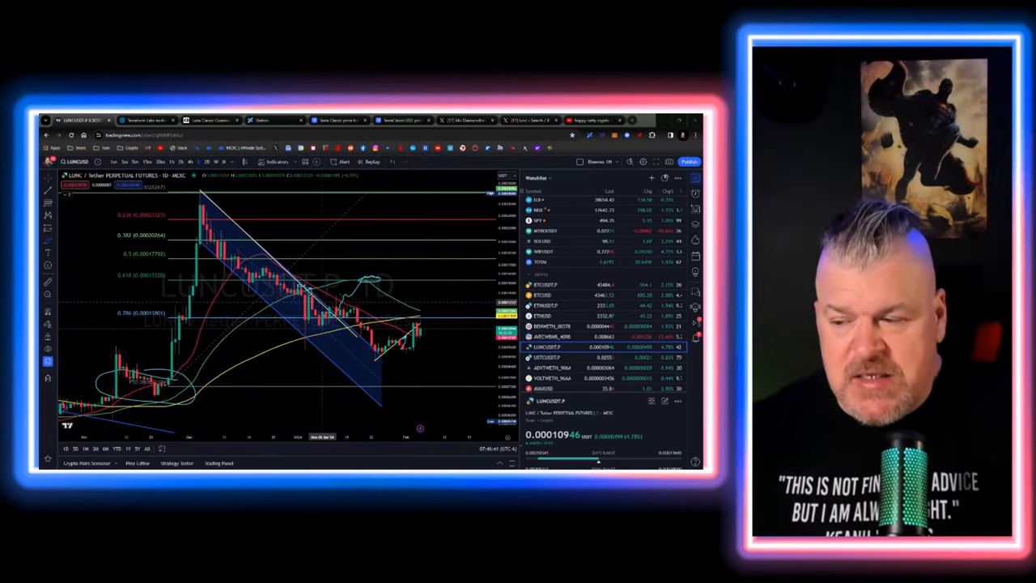
mouse_move(318, 306)
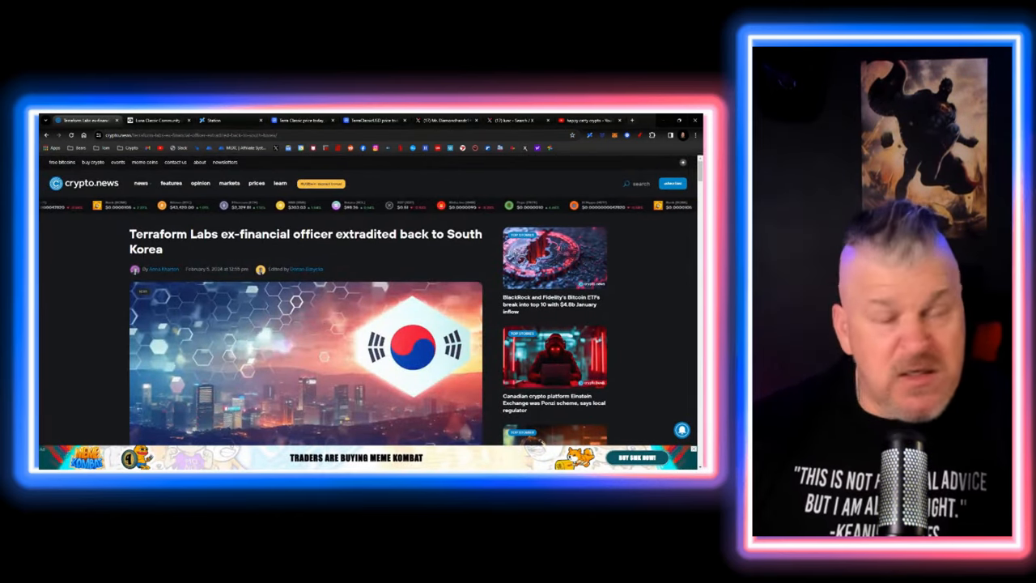
Read down the crypto.news article on Han Chang-joon's extradition to South Korea
scroll(down, 3)
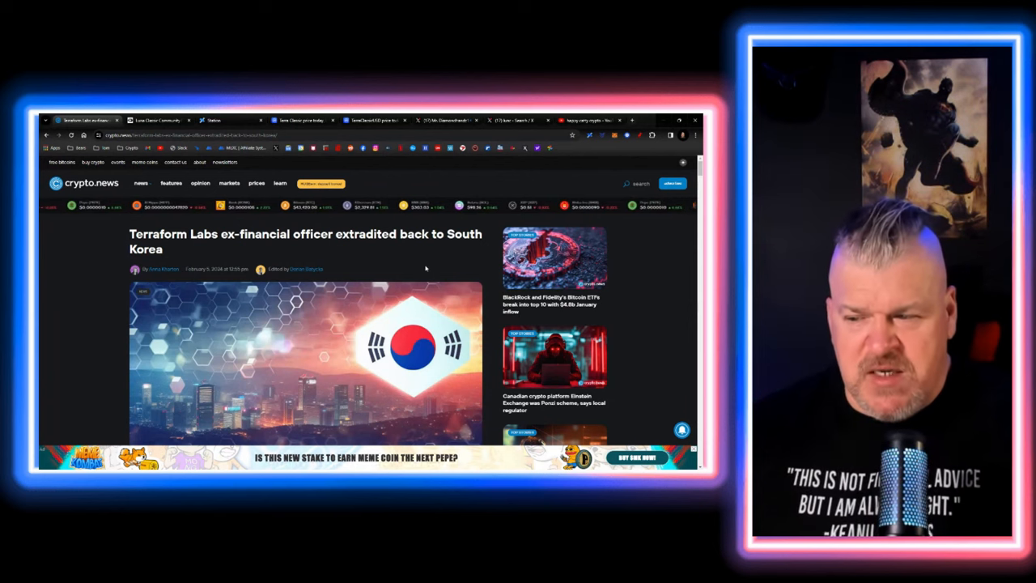
scroll(down, 3)
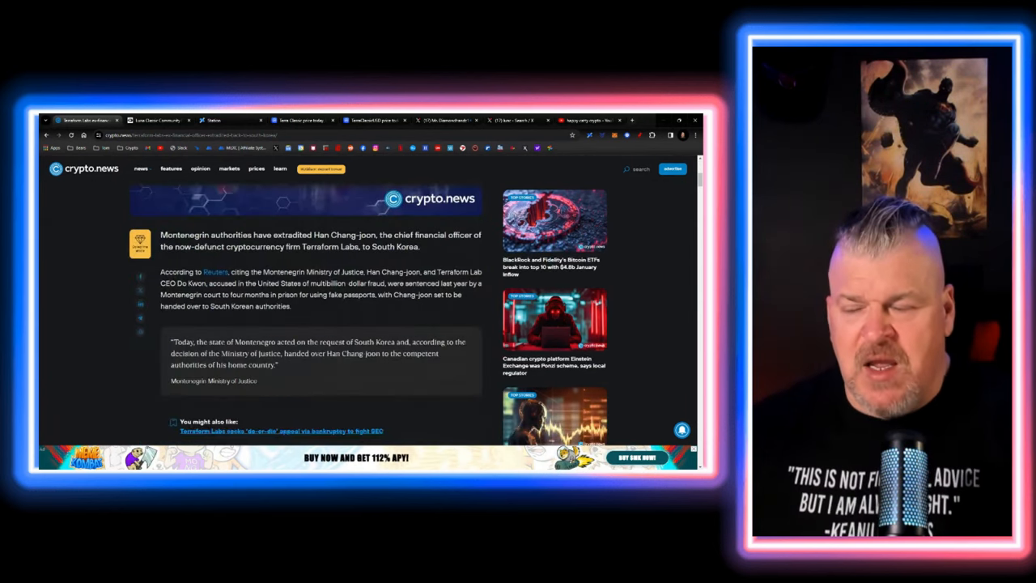
scroll(down, 3)
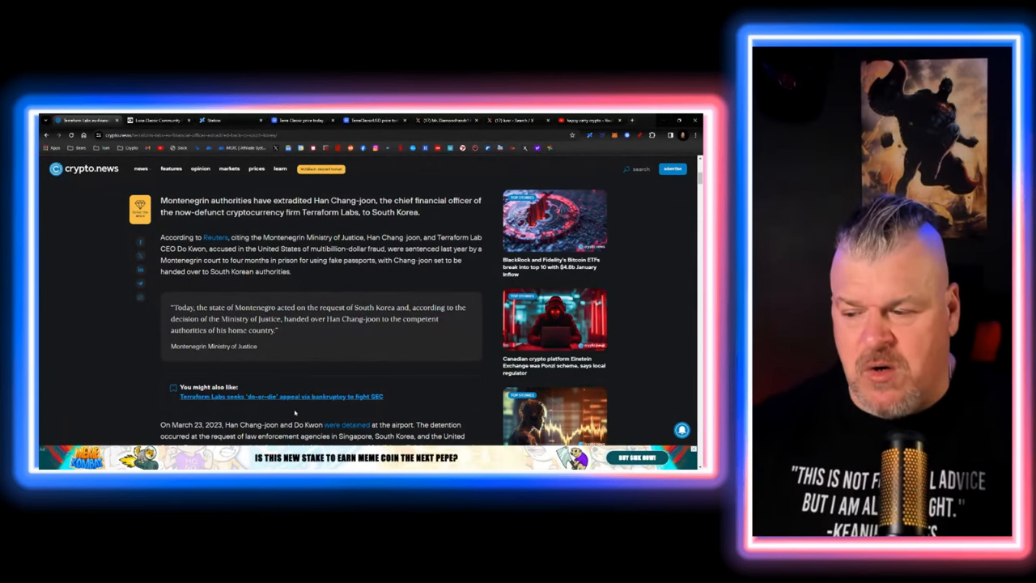
scroll(down, 3)
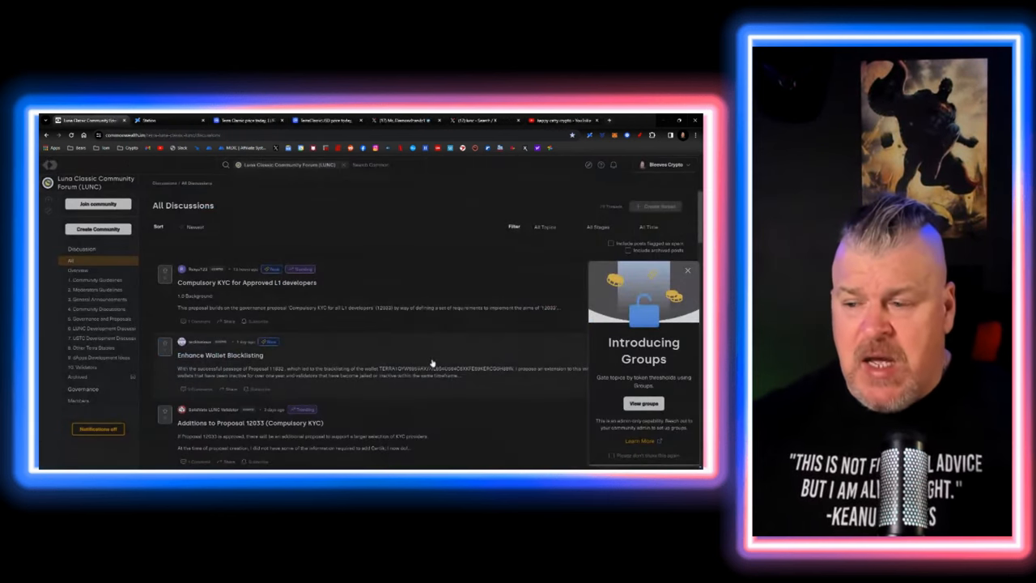
scroll(down, 3)
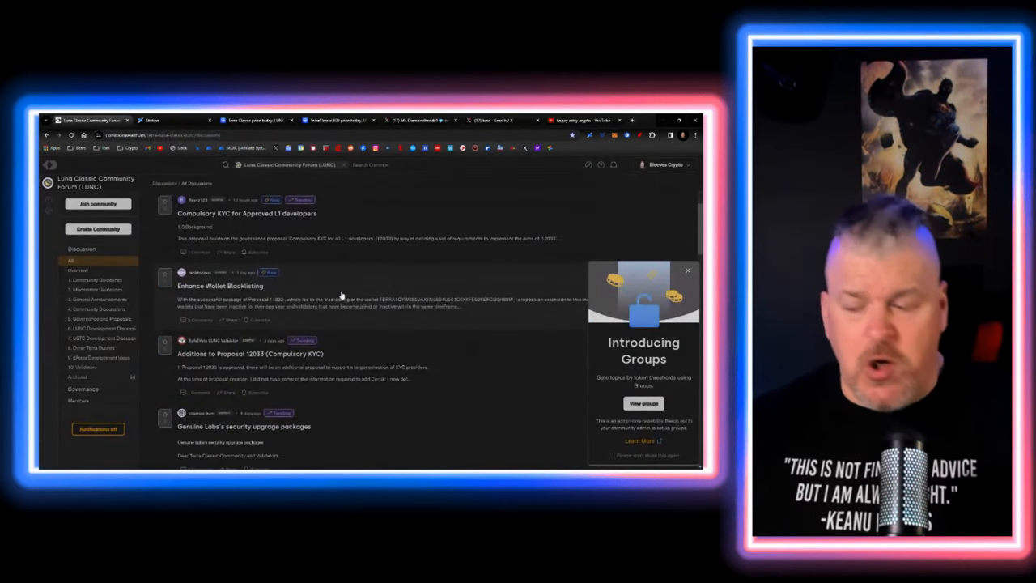
scroll(down, 3)
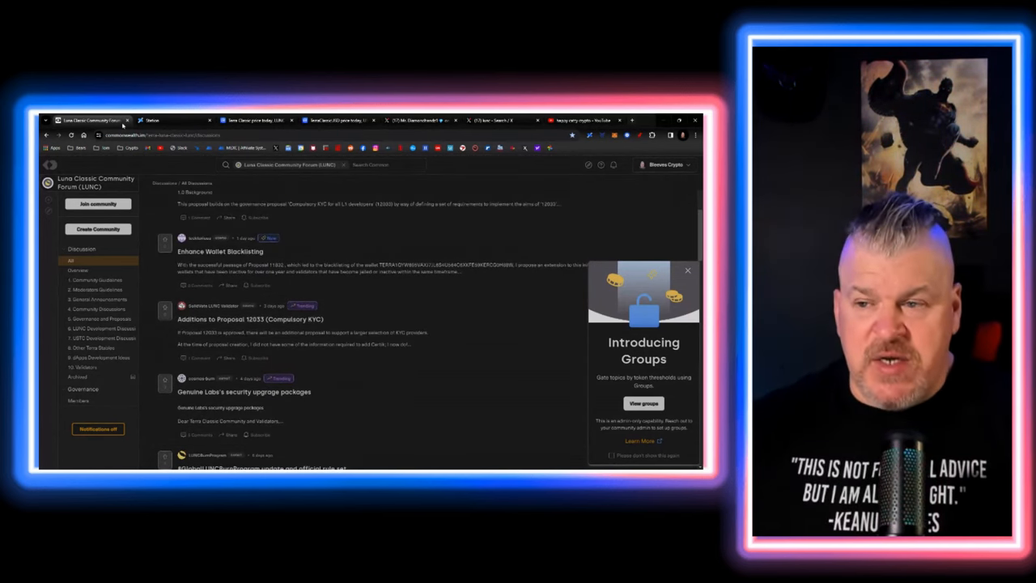
click(71, 120)
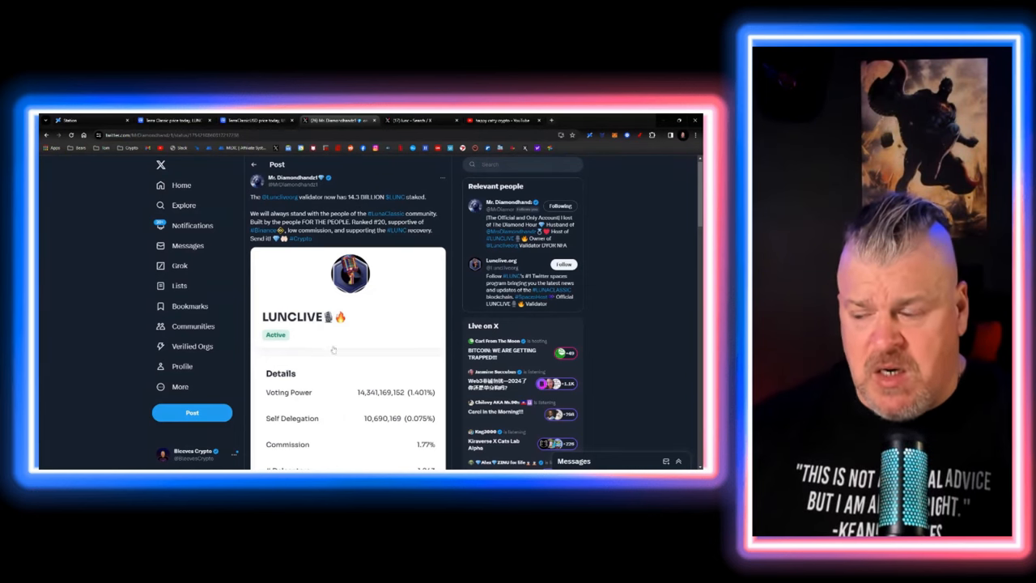
Scroll through the LUNCLIVE validator post on X
scroll(down, 3)
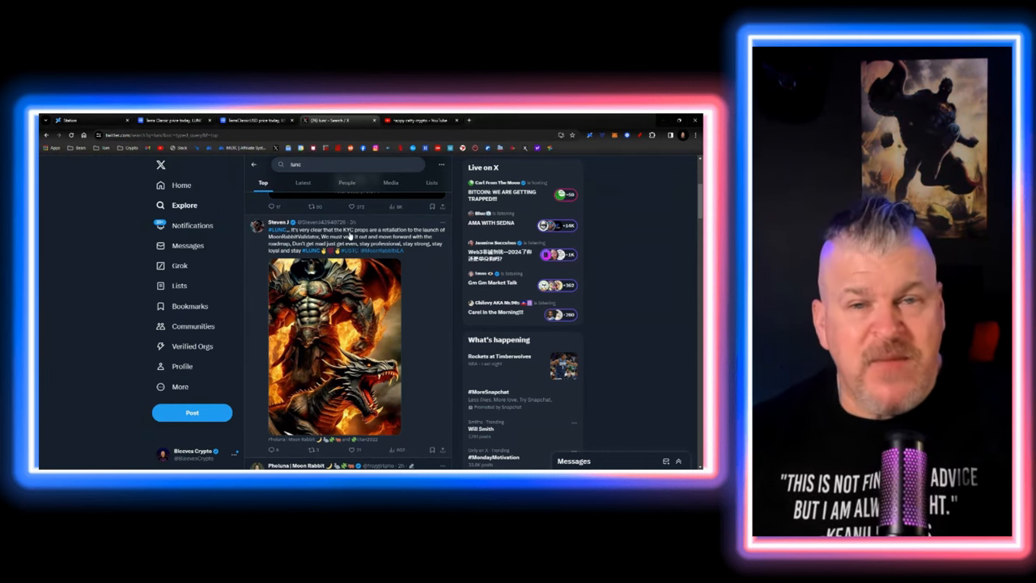
mouse_move(279, 223)
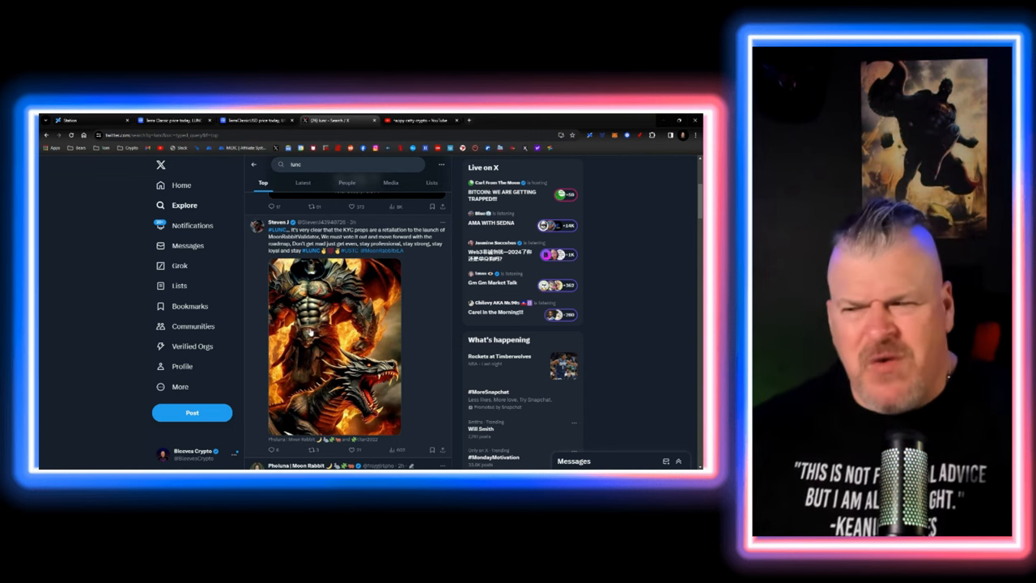
Browse the Top LUNC search results, past validator-vote posts and the dragon artwork, to the LunaClassicLabs 0% fee validators post
scroll(down, 3)
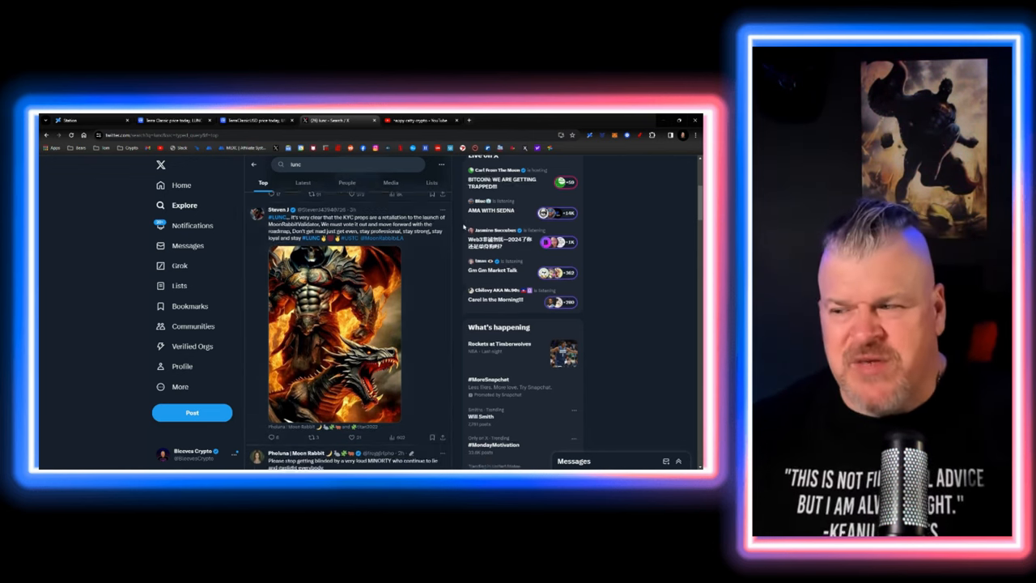
scroll(down, 3)
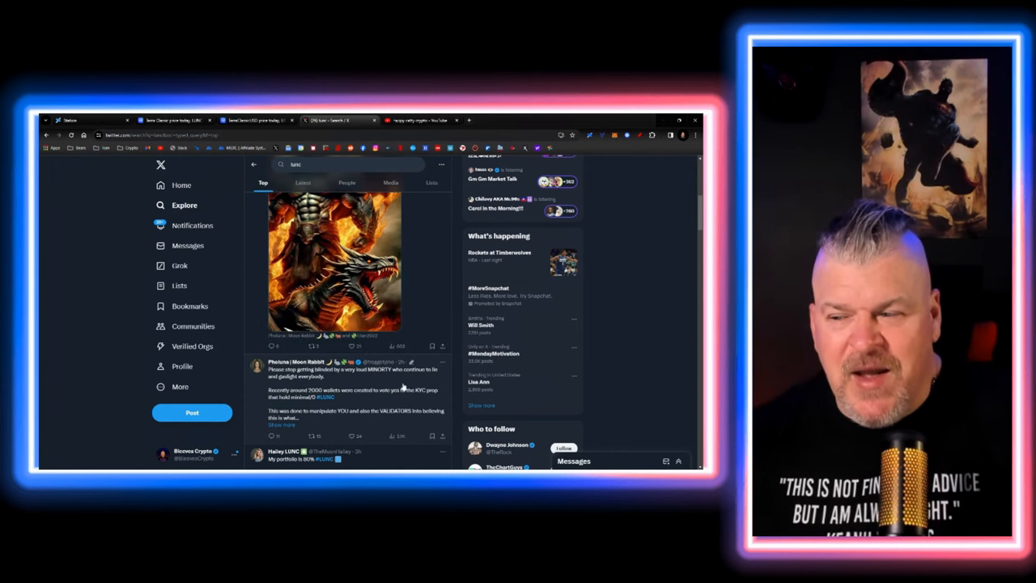
scroll(down, 3)
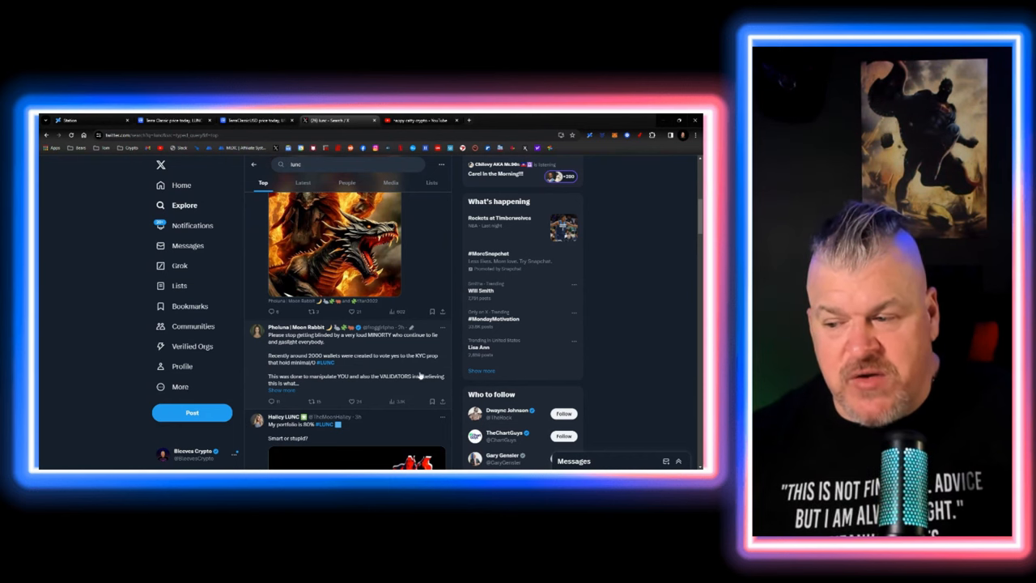
scroll(down, 3)
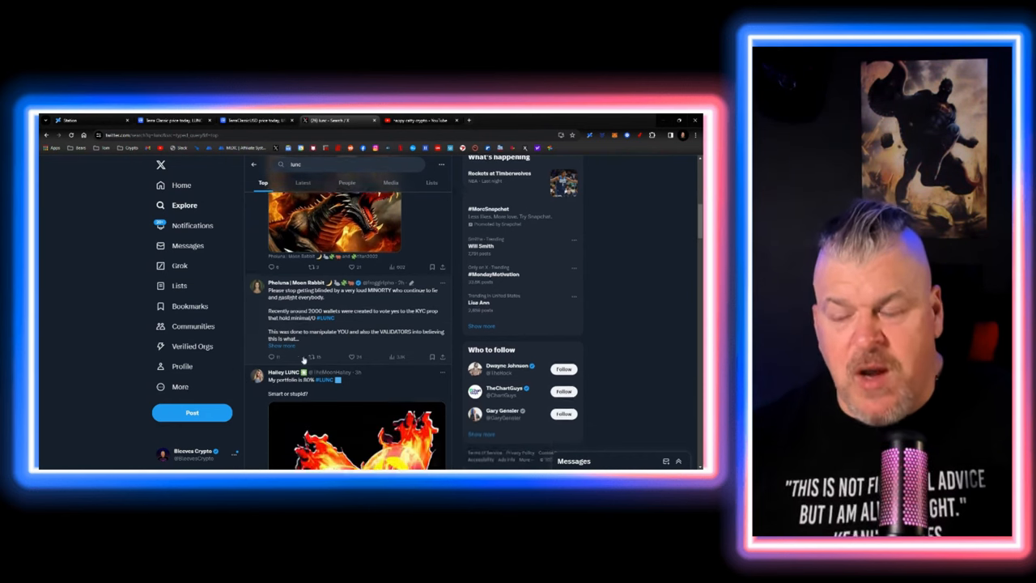
scroll(down, 3)
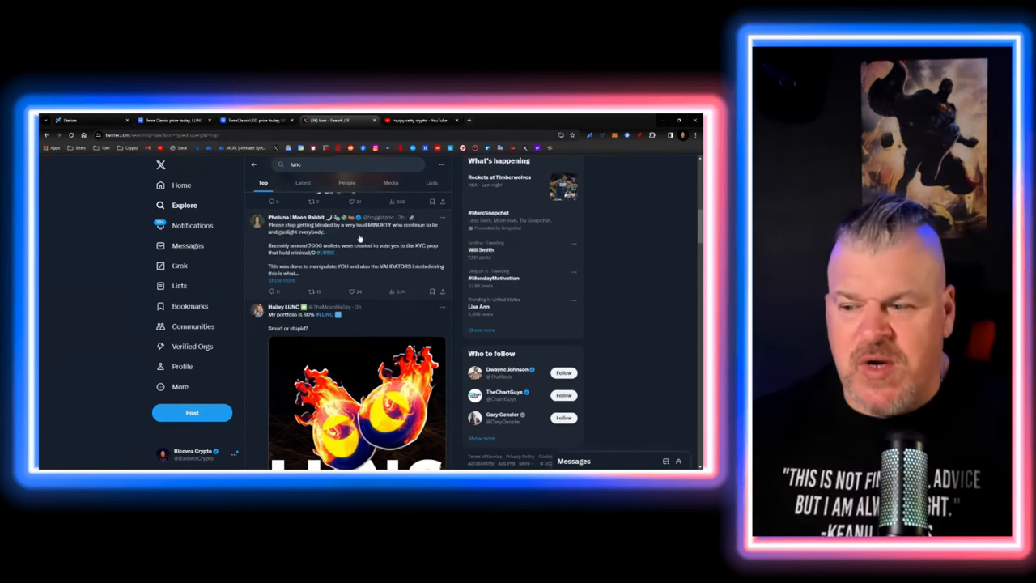
scroll(down, 3)
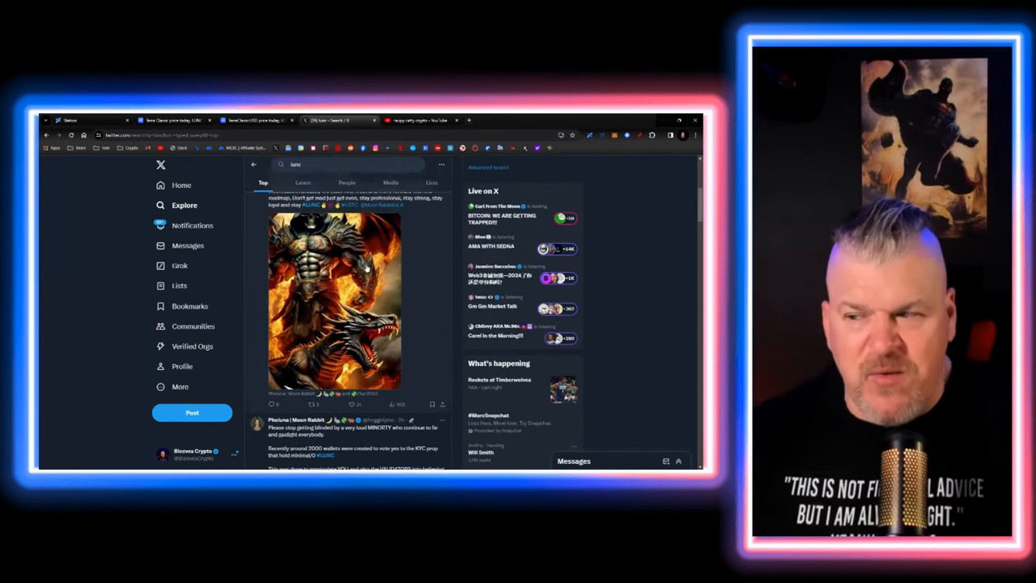
scroll(down, 3)
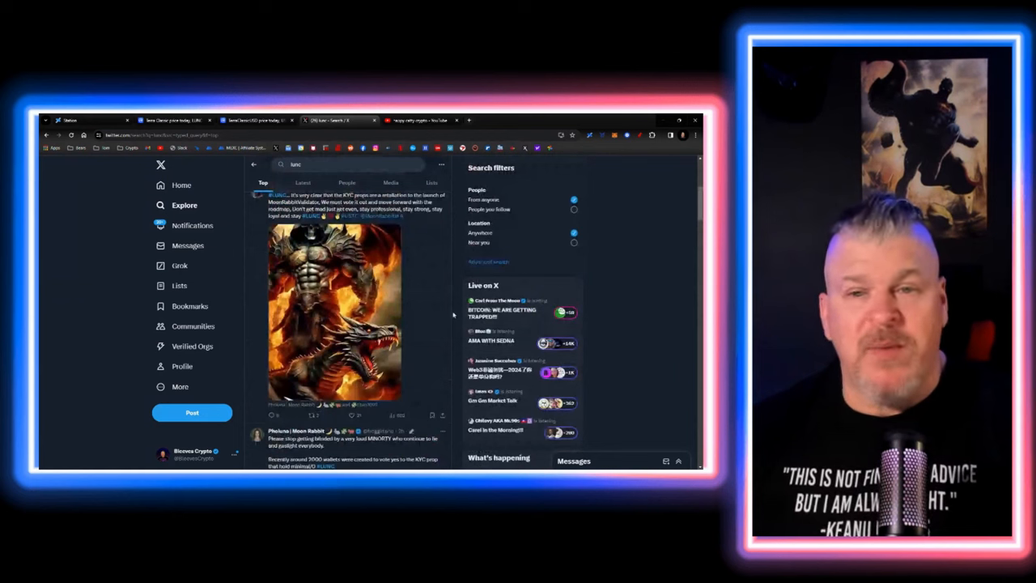
scroll(down, 3)
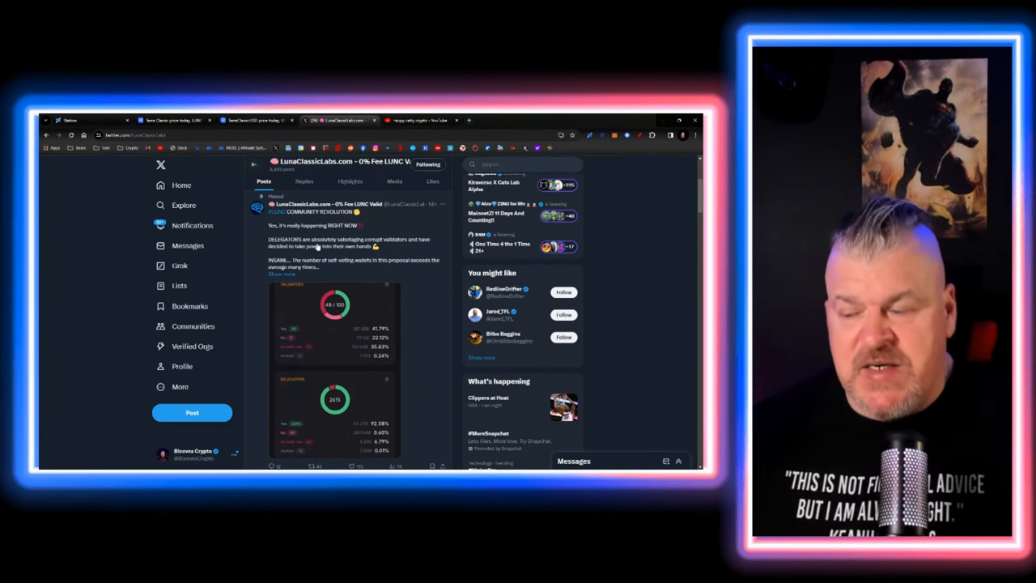
Move down the LunaClassicLabs.com feed past the delegators growth chart to the quoted validator-vote update
scroll(down, 3)
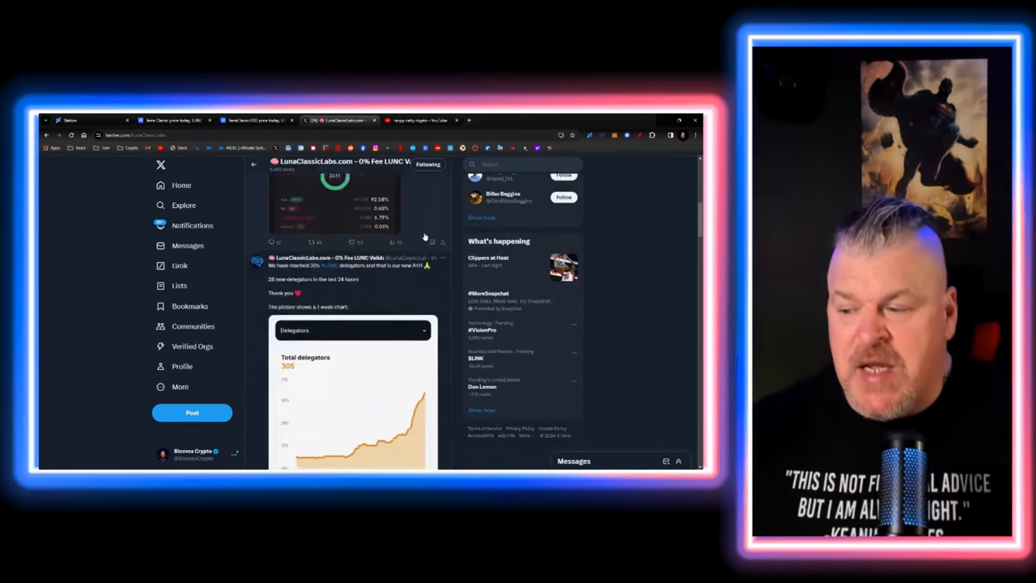
scroll(down, 3)
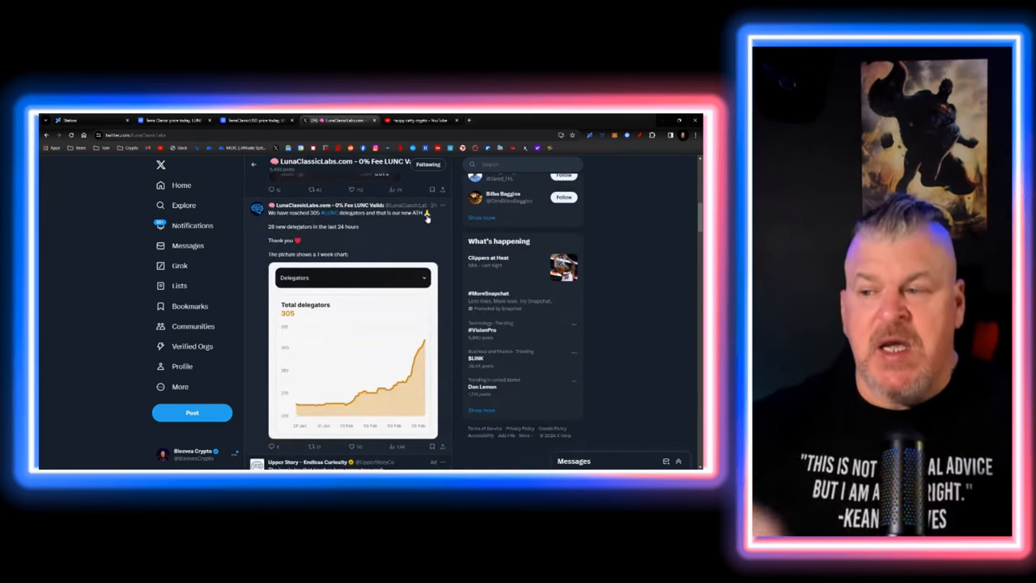
scroll(down, 3)
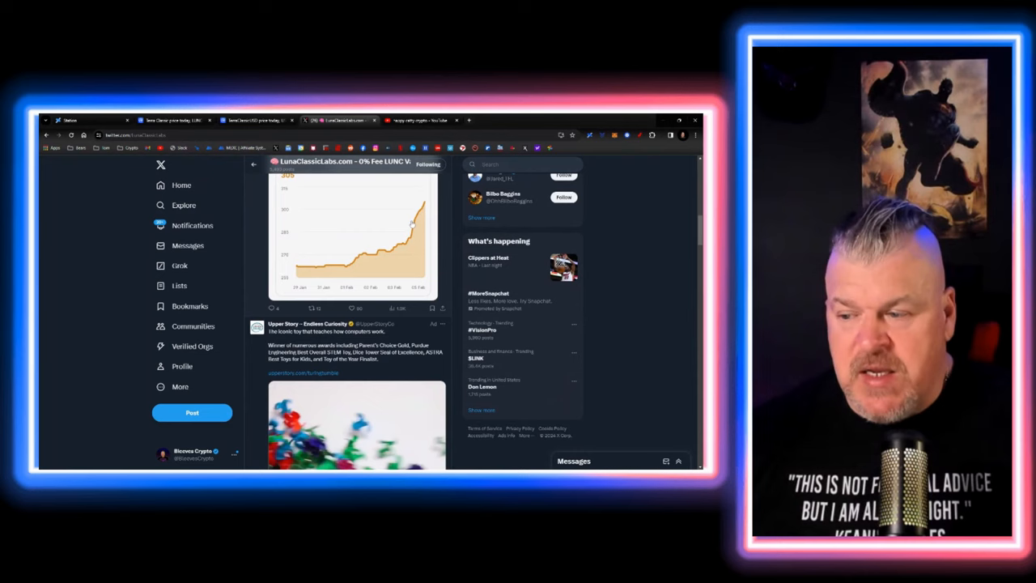
scroll(down, 3)
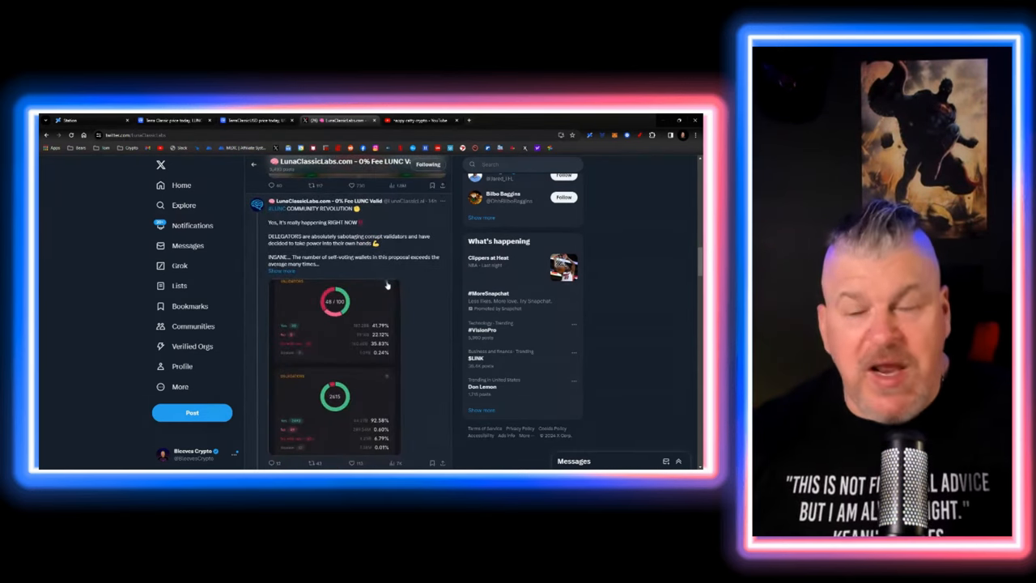
scroll(down, 3)
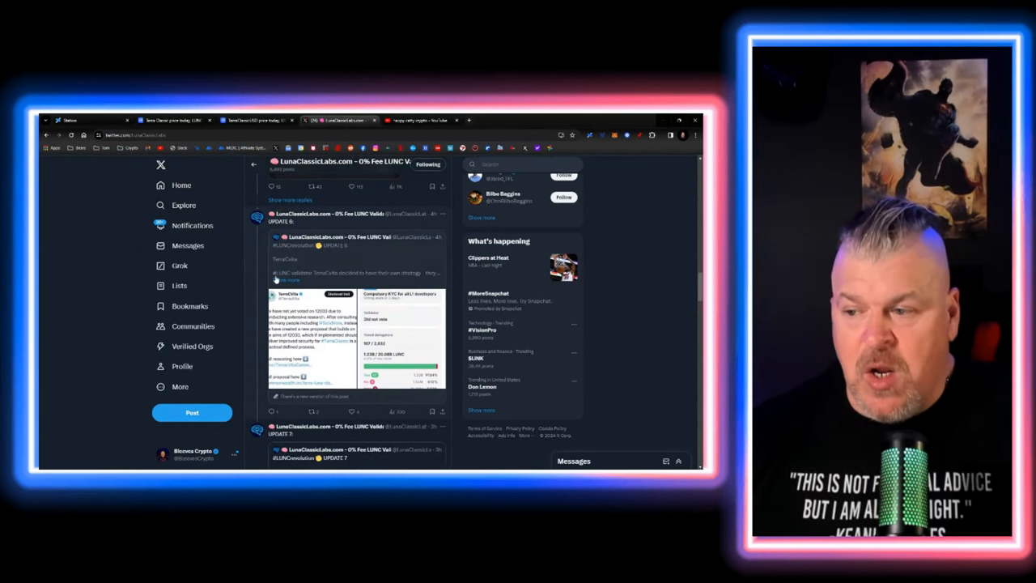
mouse_move(365, 279)
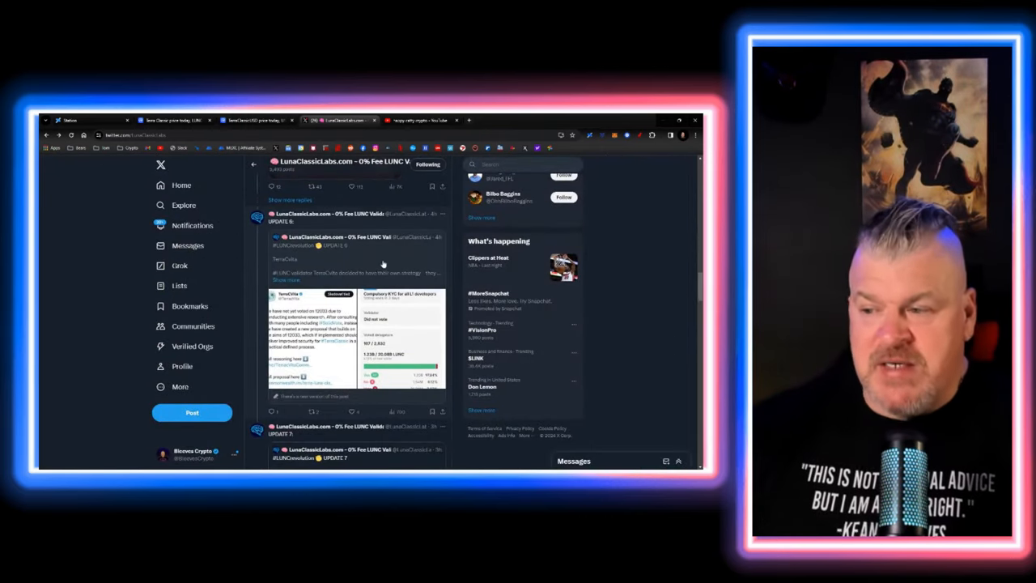
Continue through LunaClassicLabs posts on KYC-proposal validator votes, the developer KYC meme and notice
scroll(down, 3)
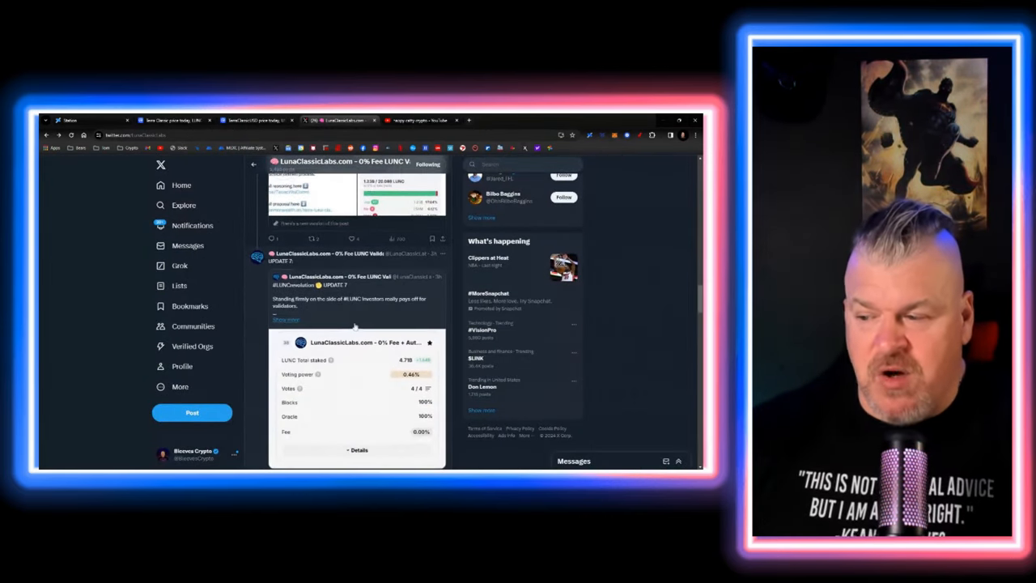
scroll(down, 3)
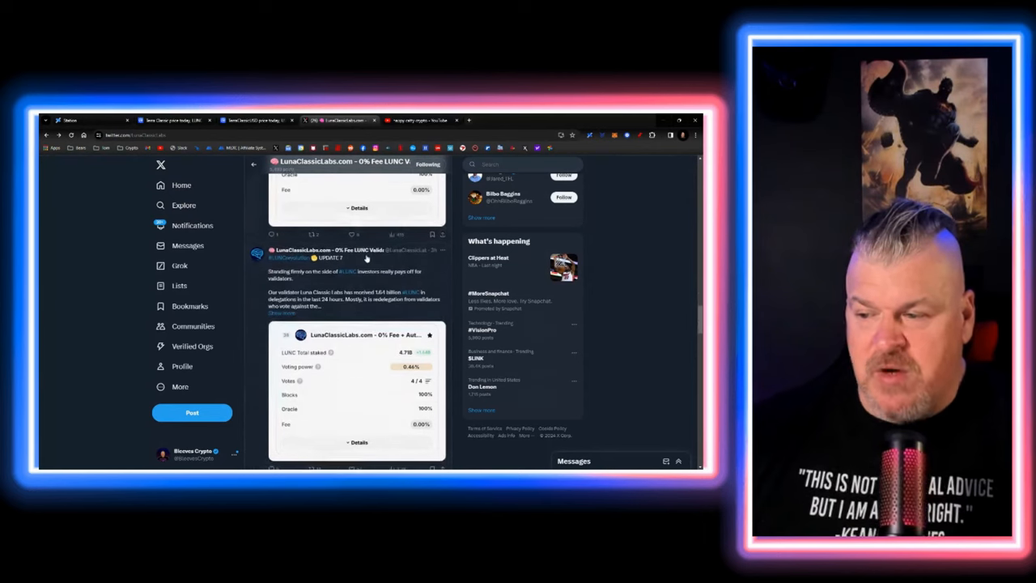
scroll(down, 3)
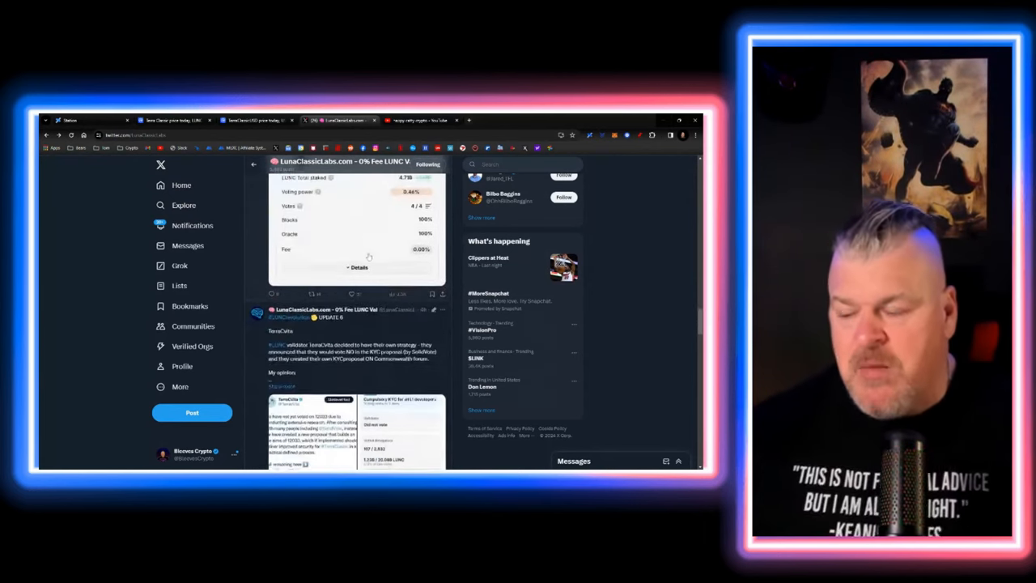
scroll(down, 3)
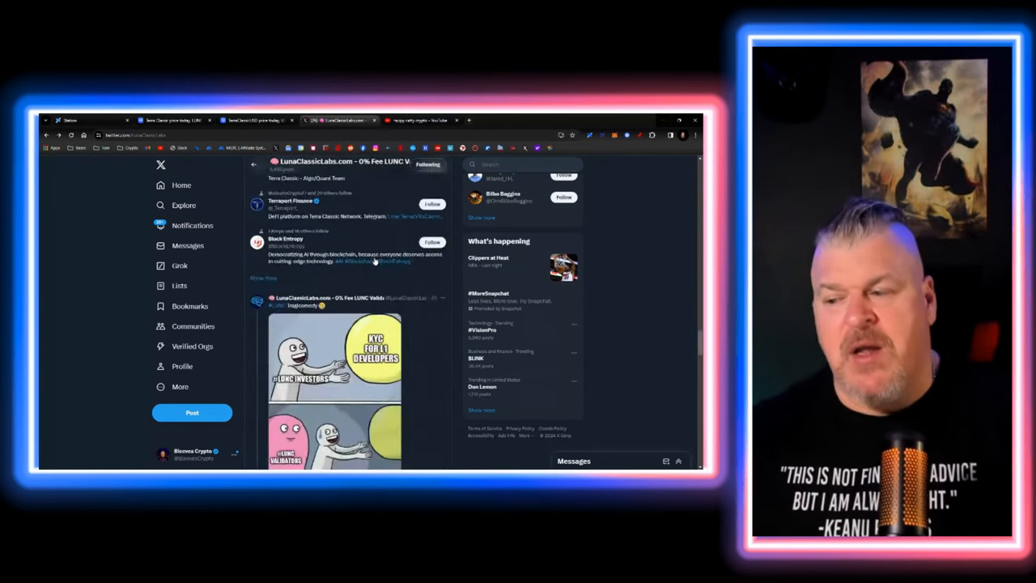
scroll(down, 3)
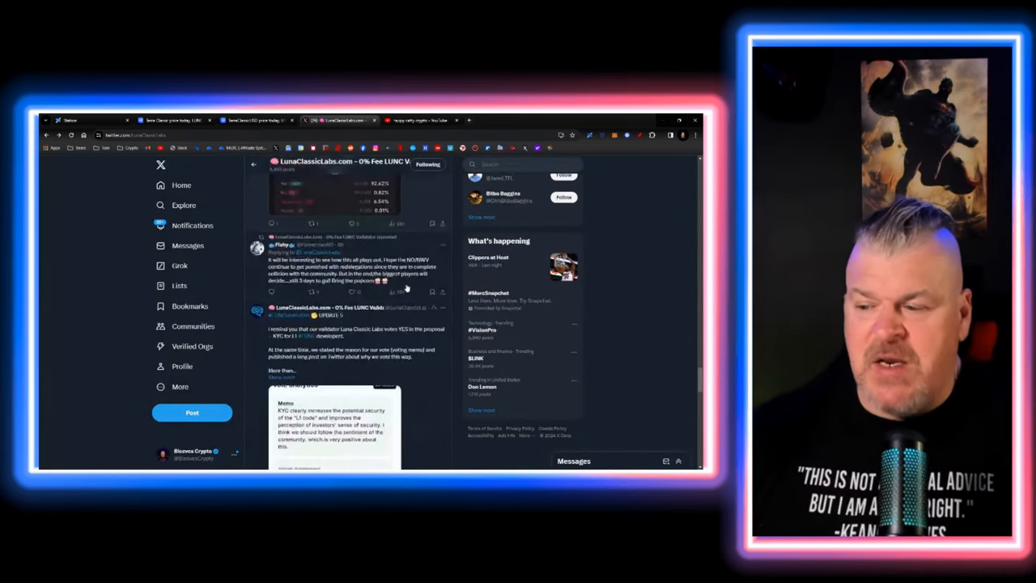
Reach the post showing the Orion Auto-Compound validator switching its vote to No on compulsory developer KYC
scroll(down, 3)
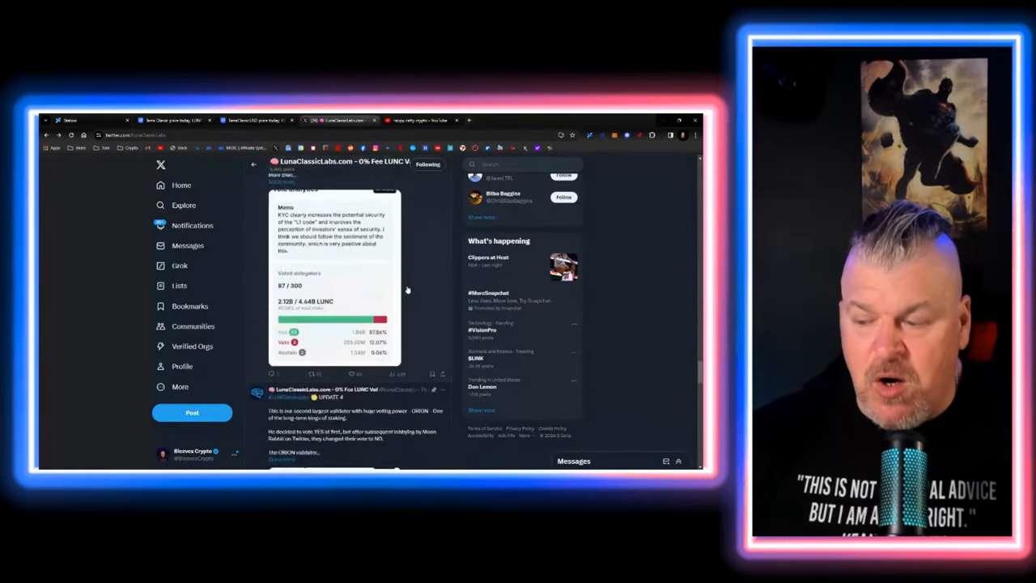
scroll(down, 3)
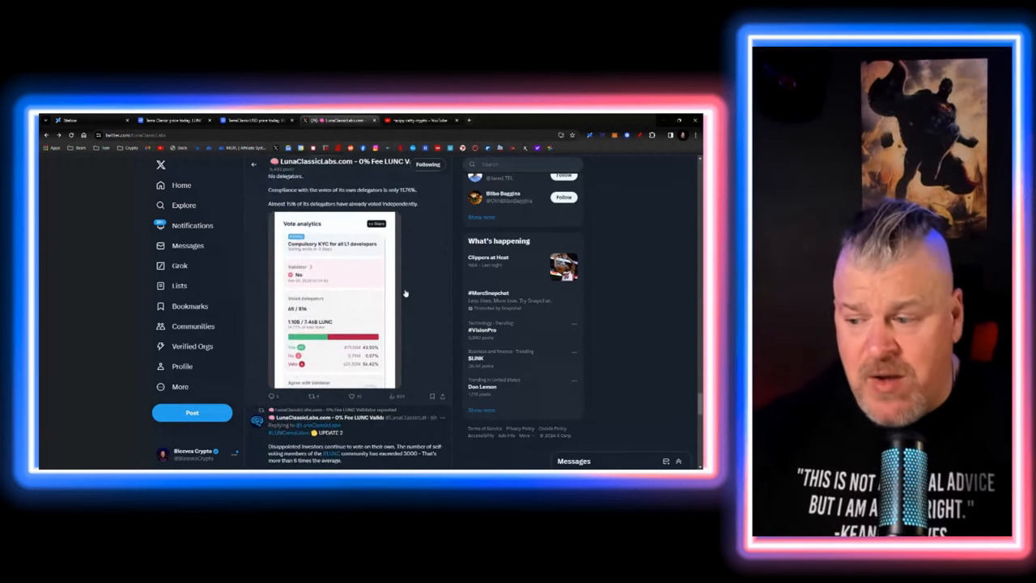
scroll(down, 3)
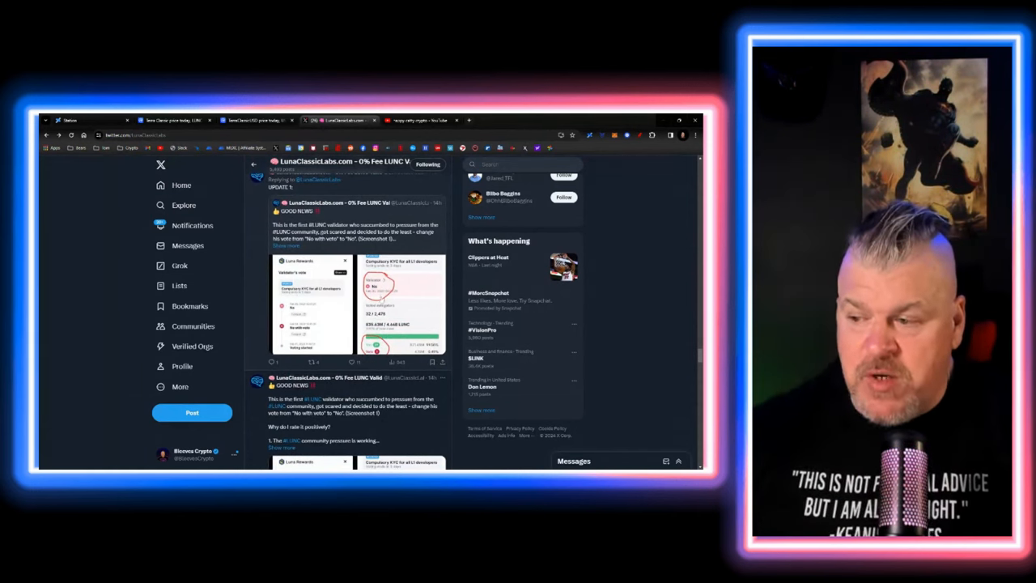
scroll(down, 3)
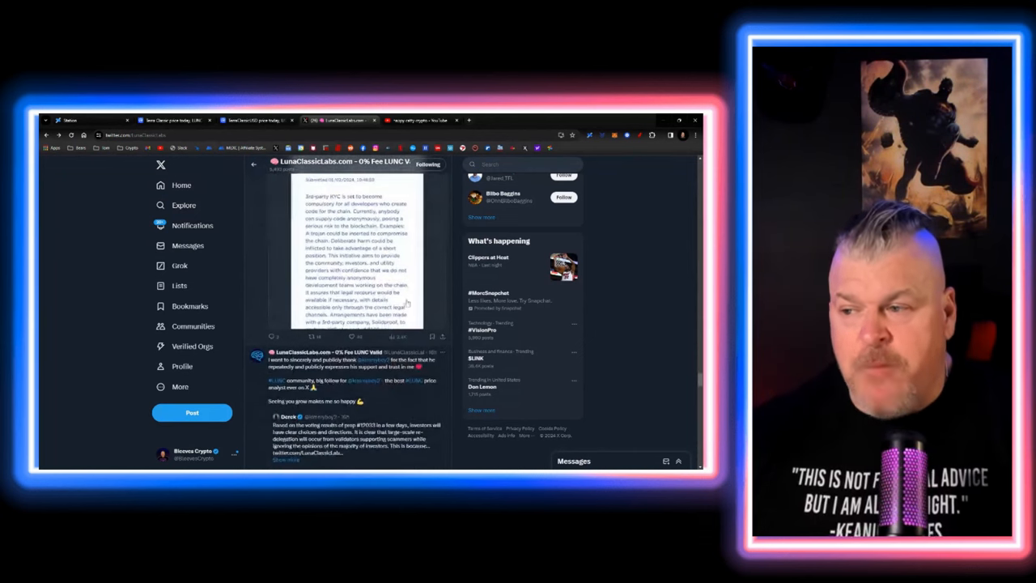
scroll(down, 3)
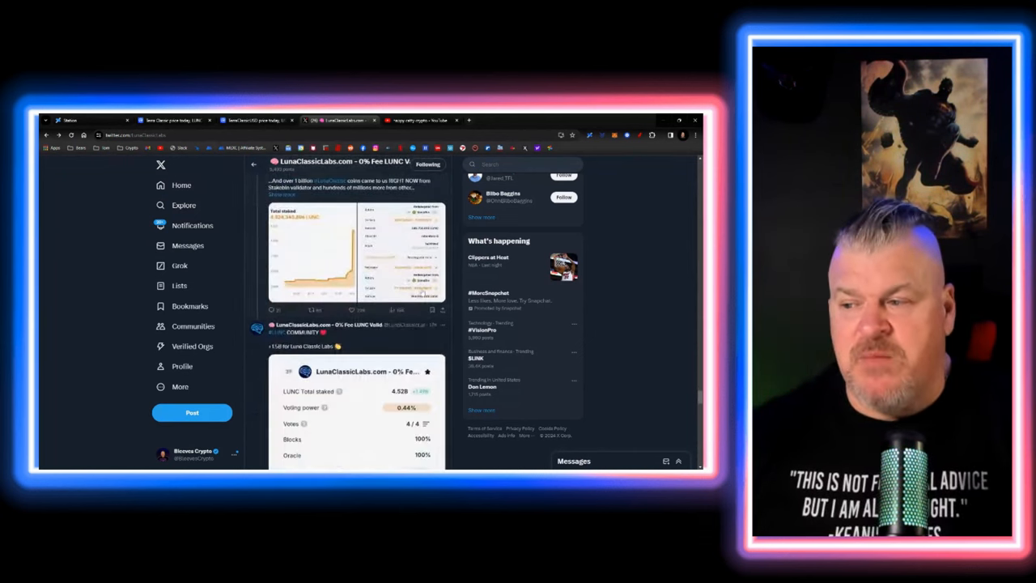
scroll(down, 3)
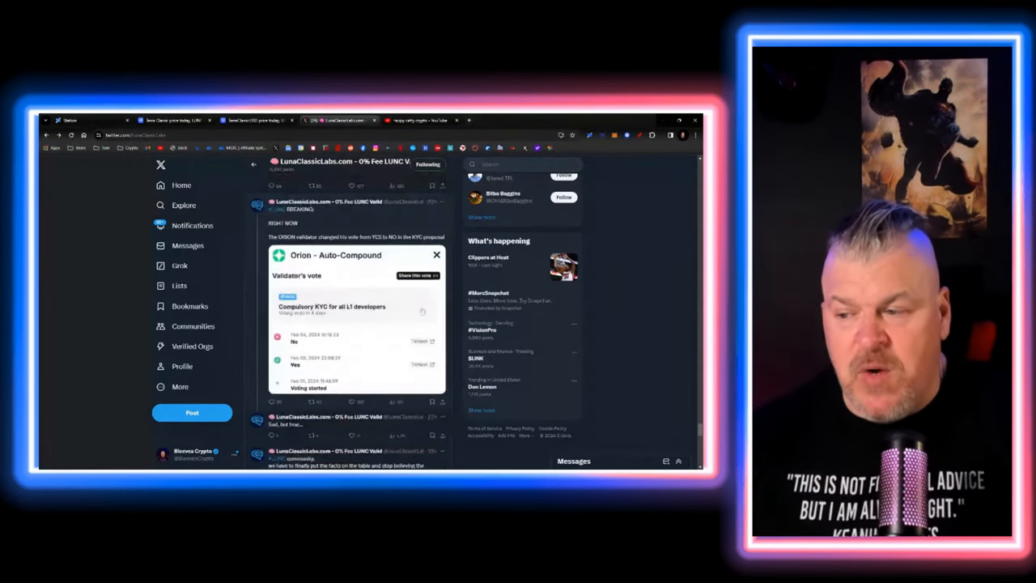
Bring the 'Board of Shame' post with validators' voting history tables into view
scroll(down, 3)
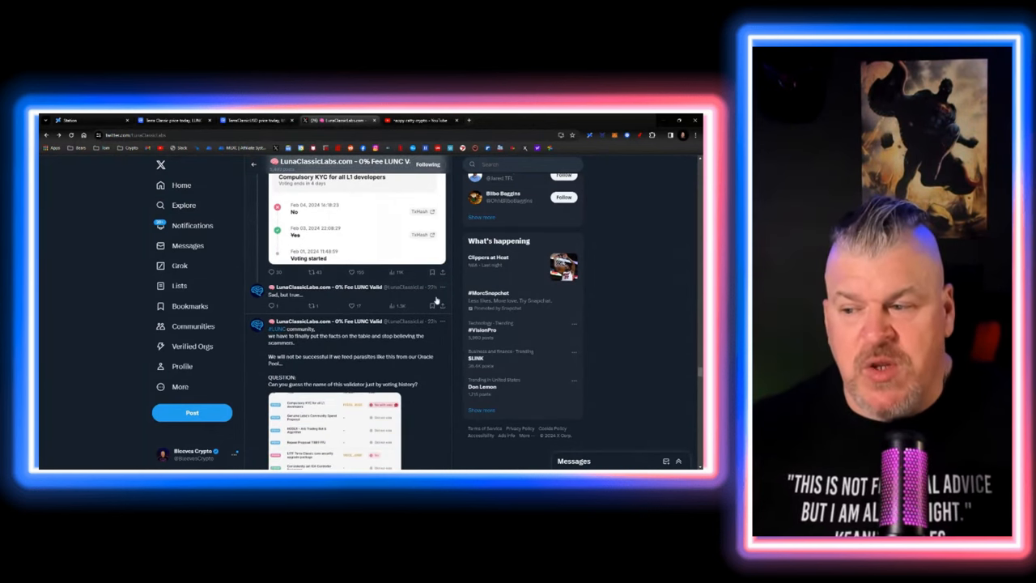
scroll(down, 3)
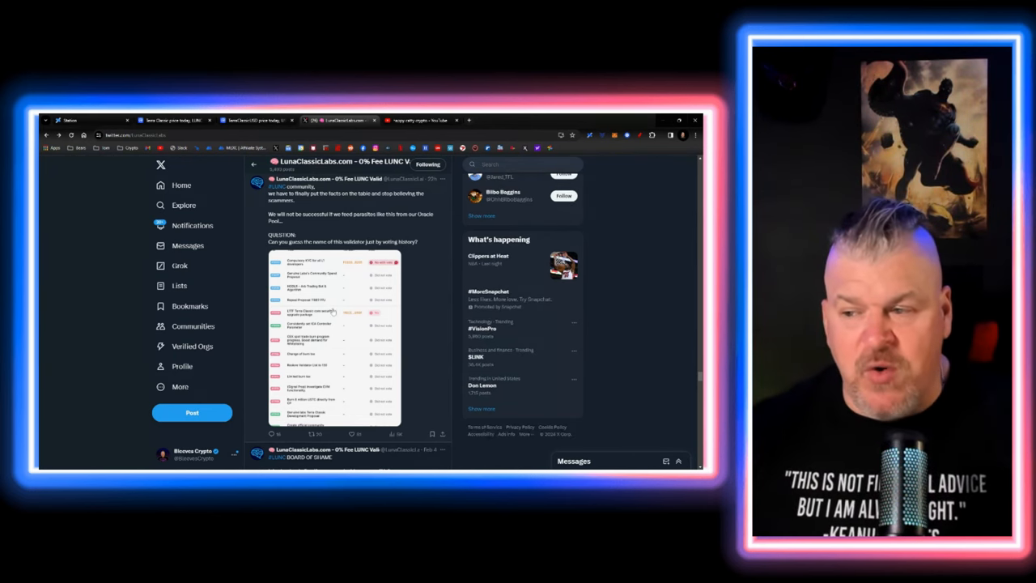
scroll(down, 3)
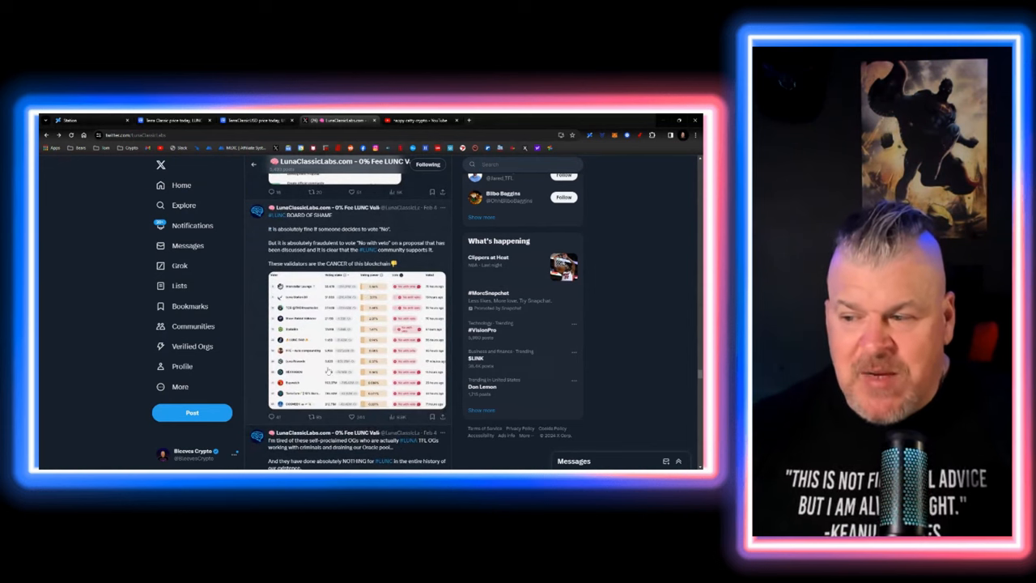